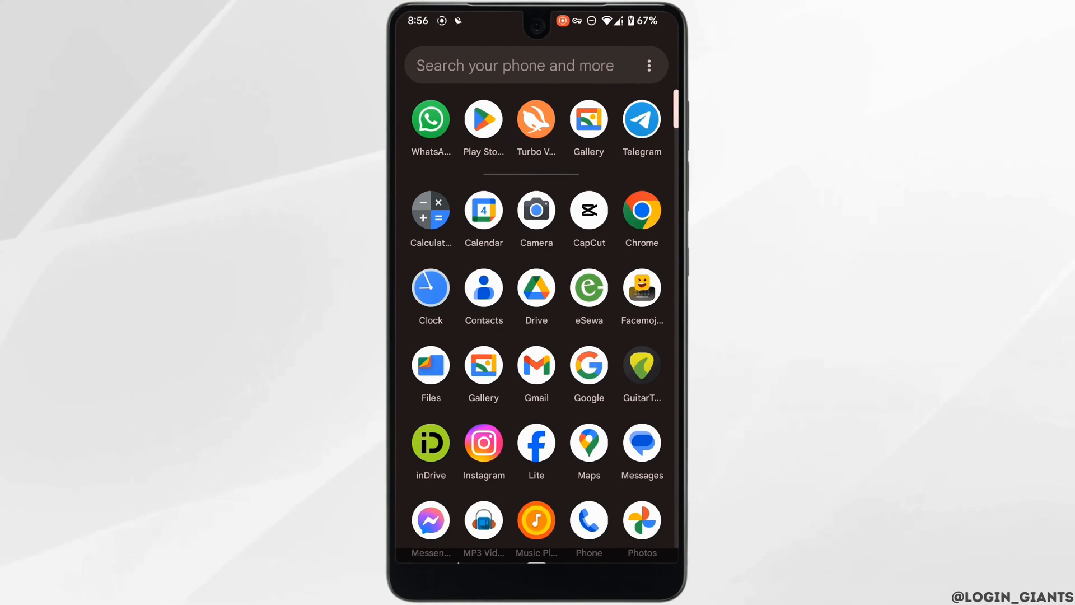
# - Launch Messenger from the app drawer to reach the Chats list
pyautogui.scroll(-3)
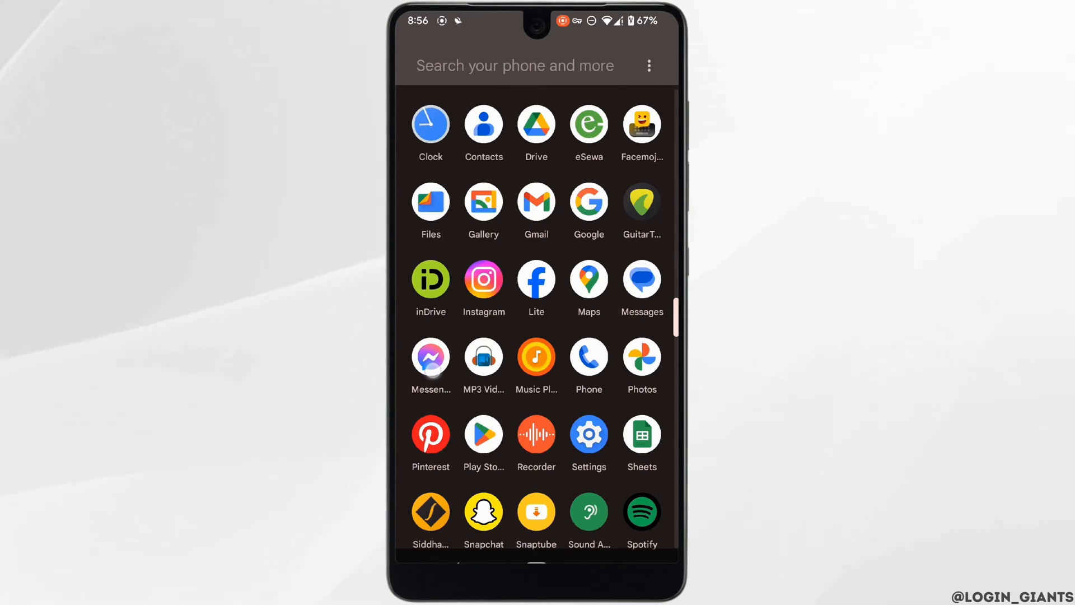
pyautogui.click(430, 358)
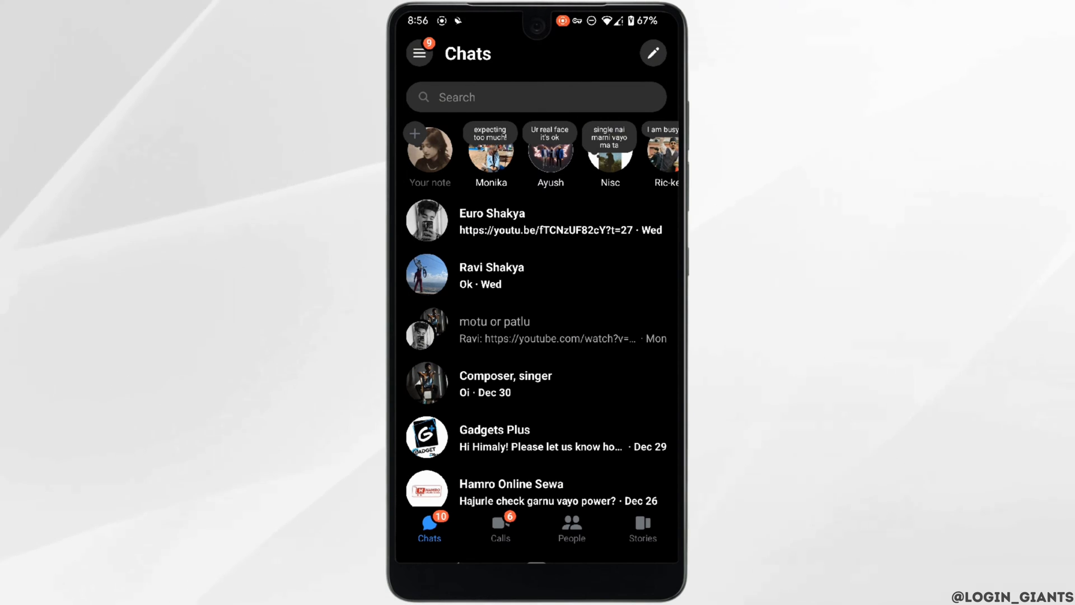
# - Browse Messenger's Me settings page for a notes option
pyautogui.click(419, 54)
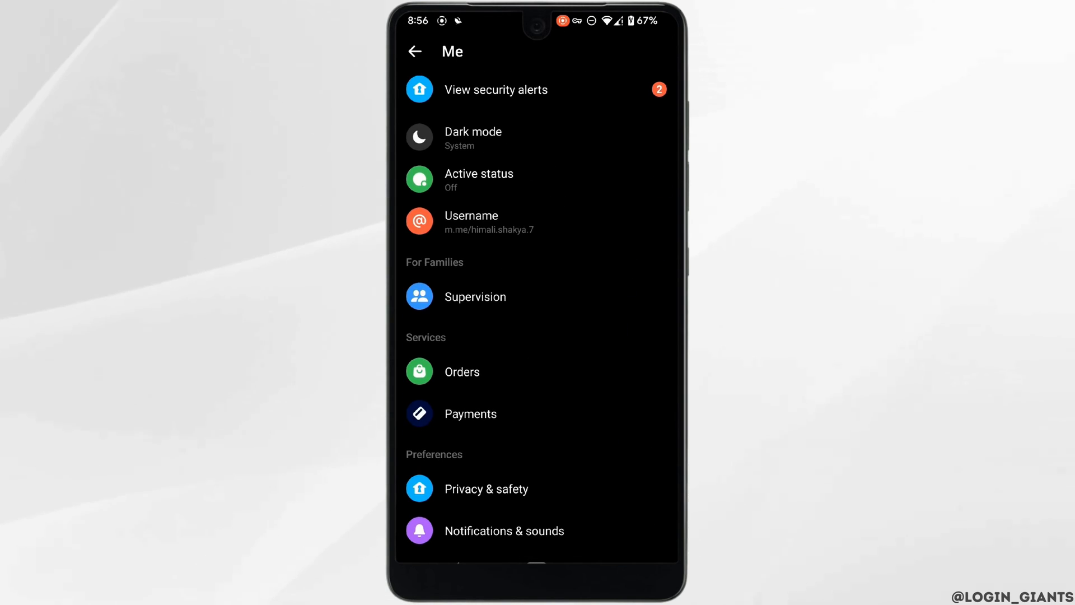
pyautogui.scroll(-3)
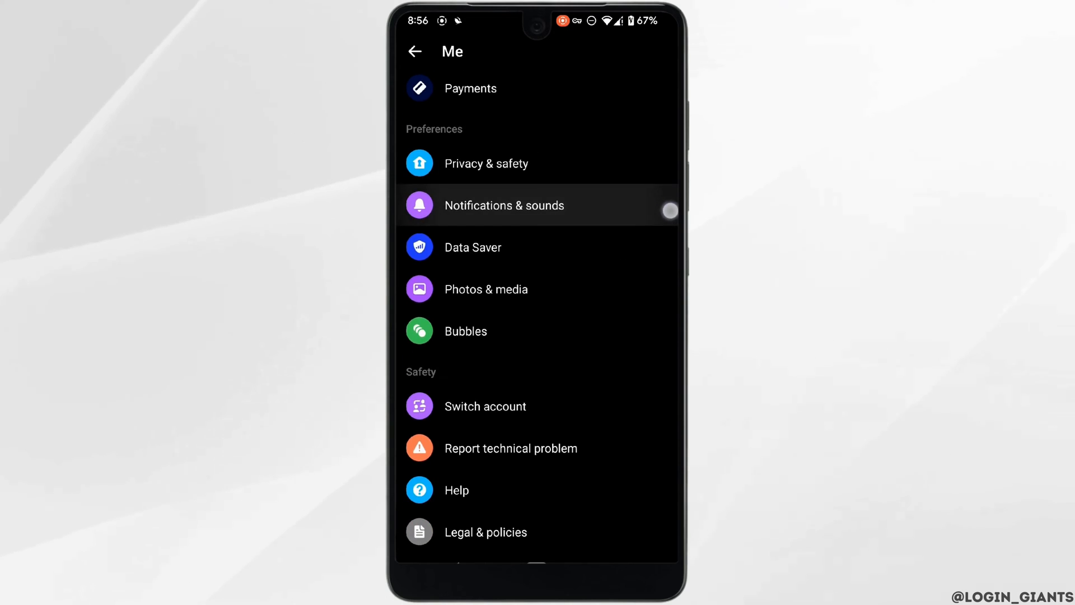
pyautogui.scroll(-3)
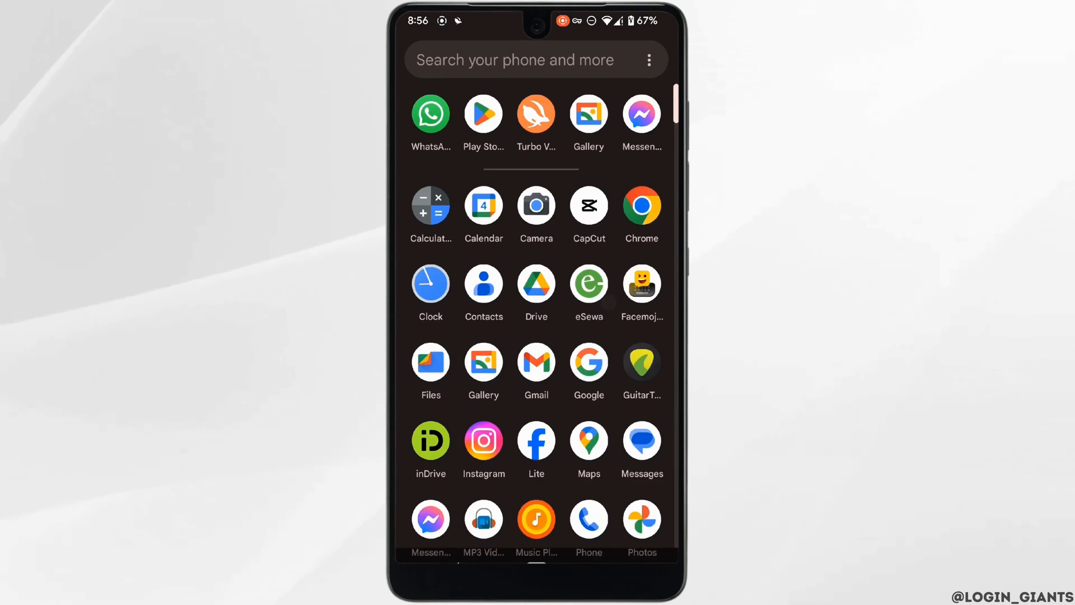
# - Search Google in Chrome for 'older version messenger'
pyautogui.click(641, 205)
pyautogui.write('older version mess')
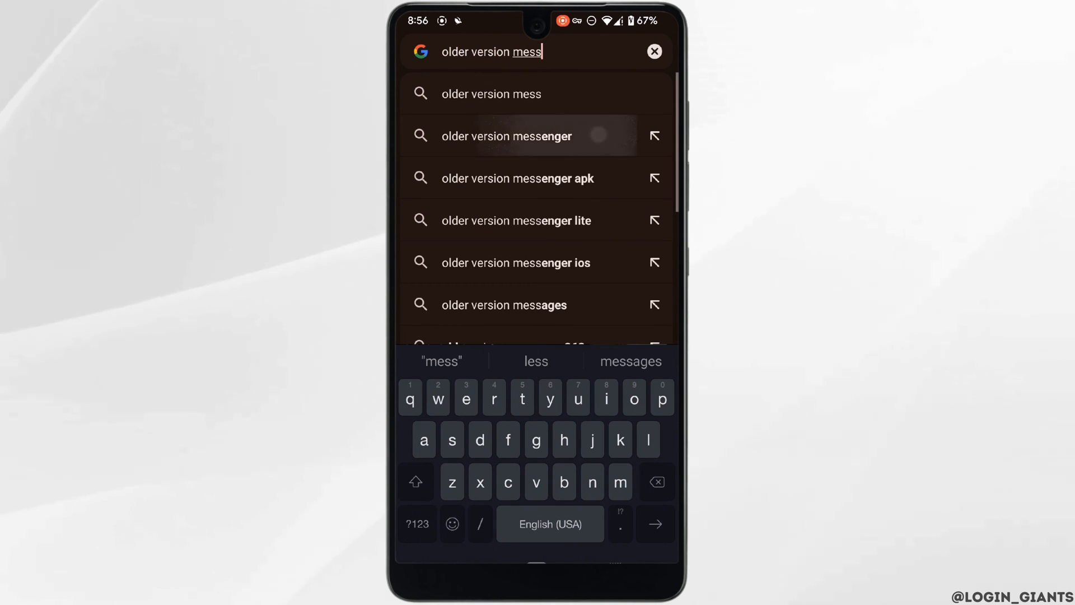
pyautogui.click(507, 135)
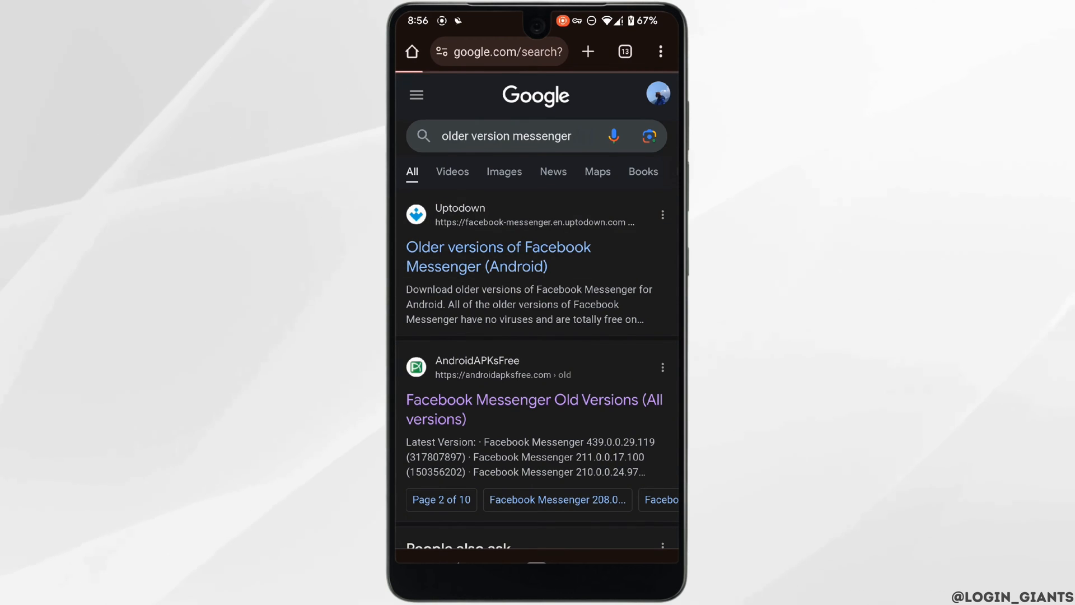
# - Browse Uptodown's older Facebook Messenger APK versions, then go to the home screen
pyautogui.click(497, 257)
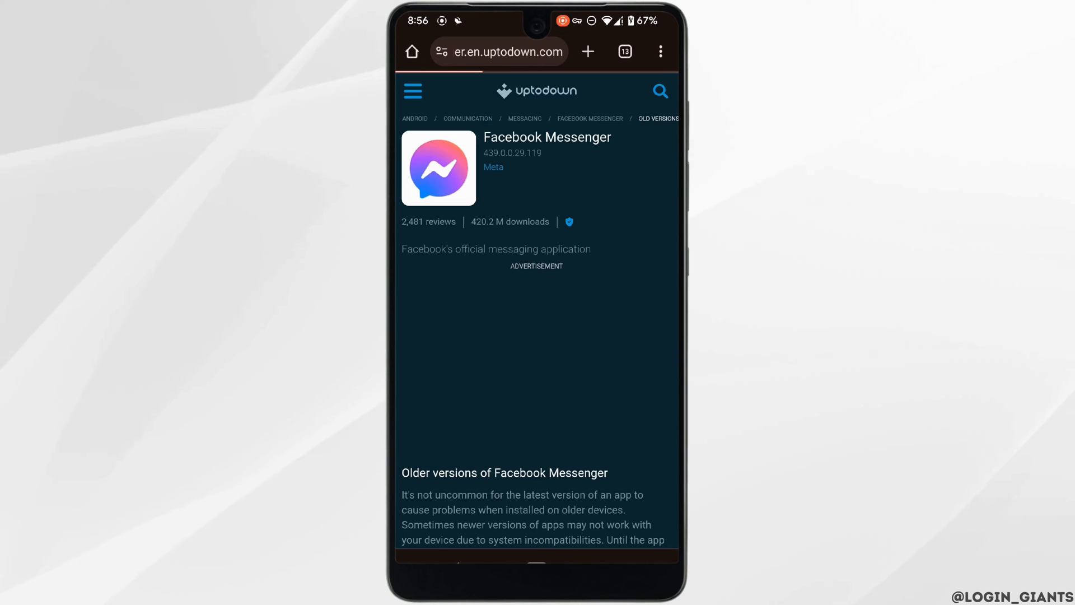
pyautogui.scroll(-3)
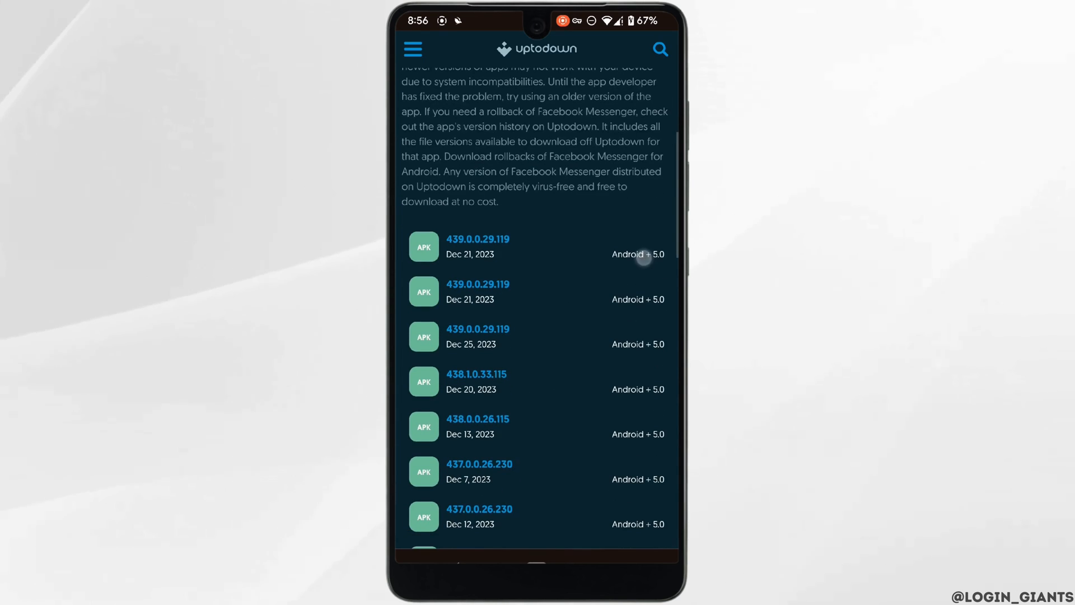
pyautogui.scroll(-3)
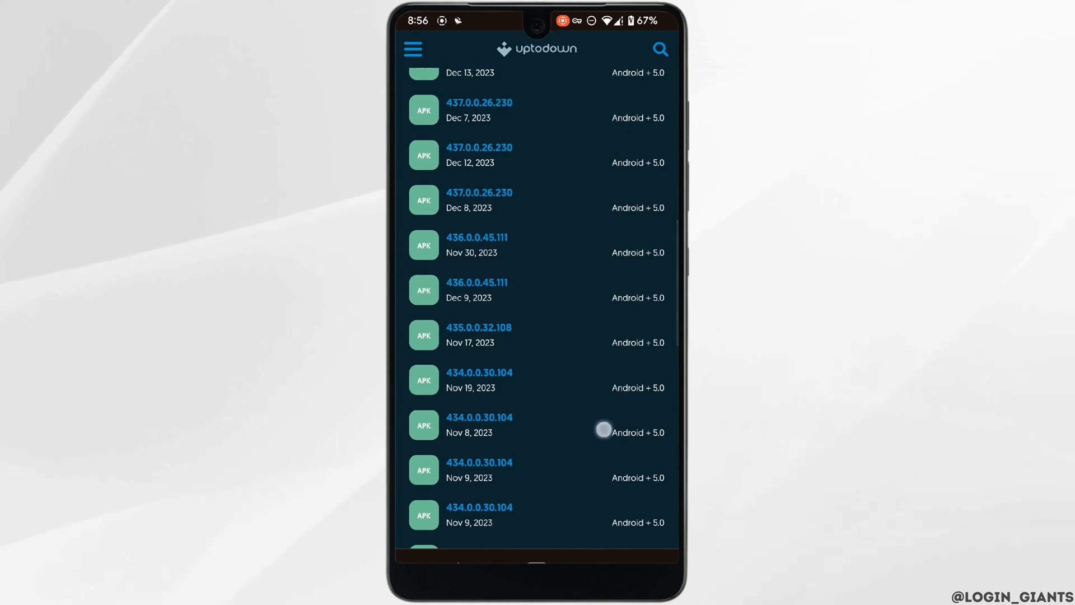
pyautogui.scroll(-3)
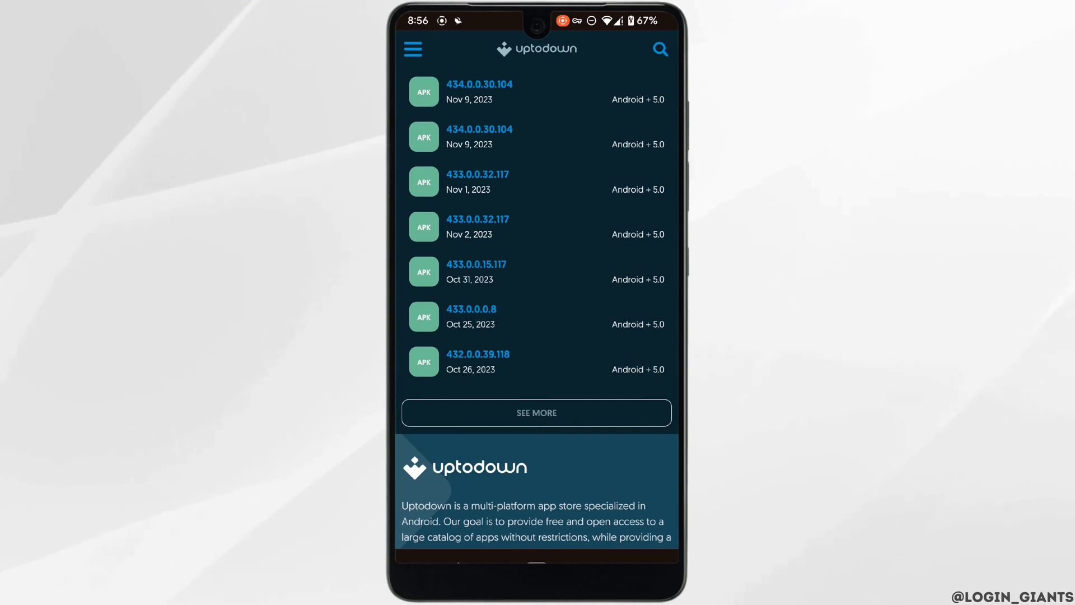
pyautogui.press('Home')
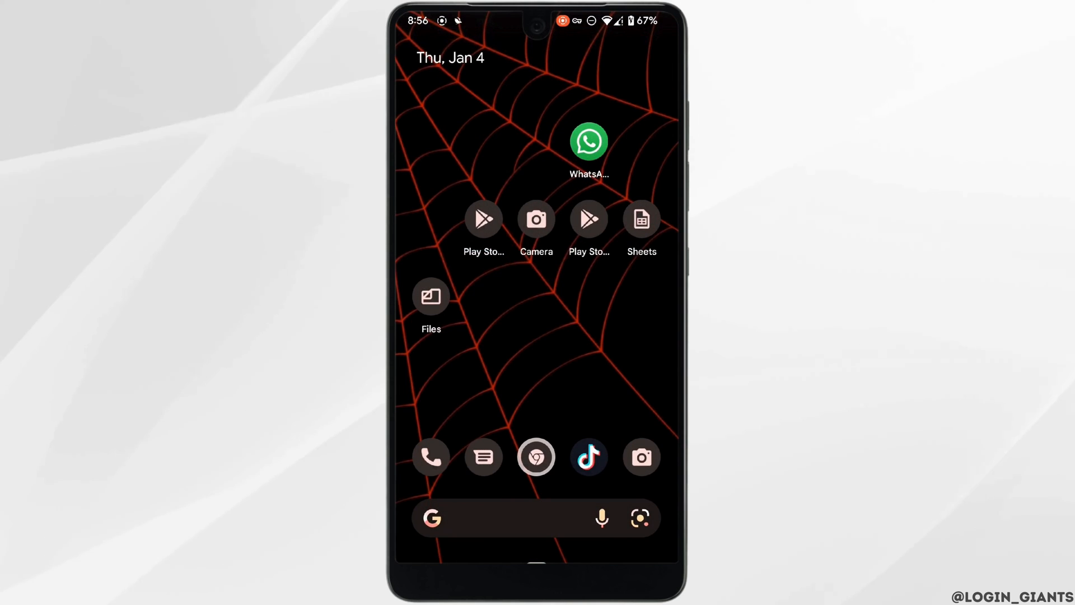